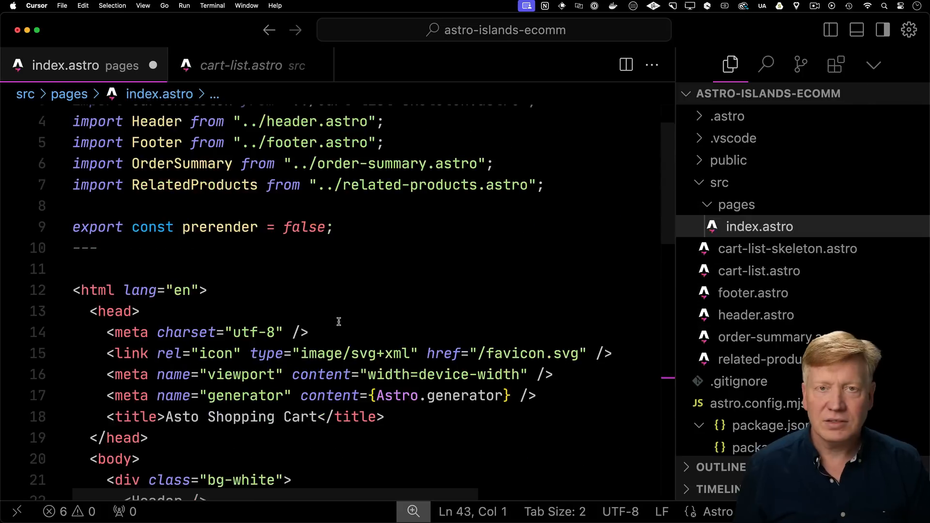
- Scroll index.astro down to the CartList tag carrying server:defer inside its section
scroll("down", 3)
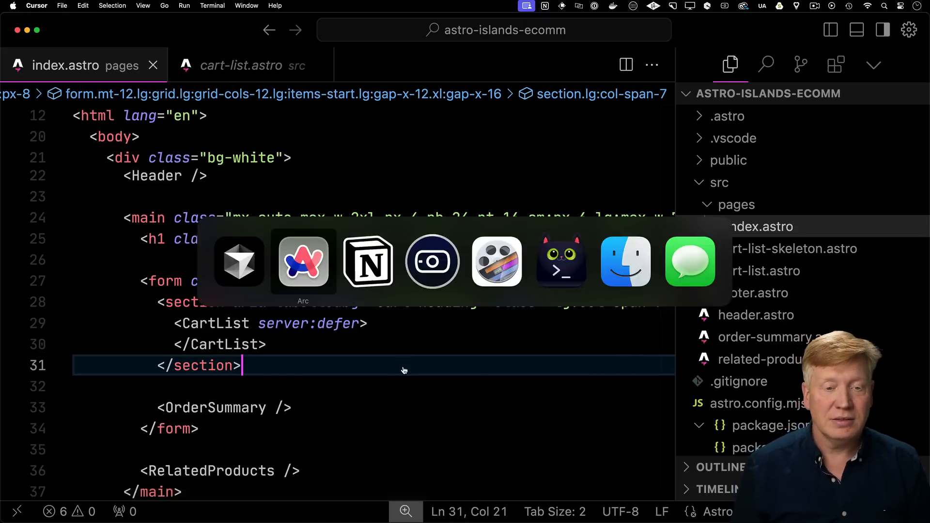
left_click(303, 262)
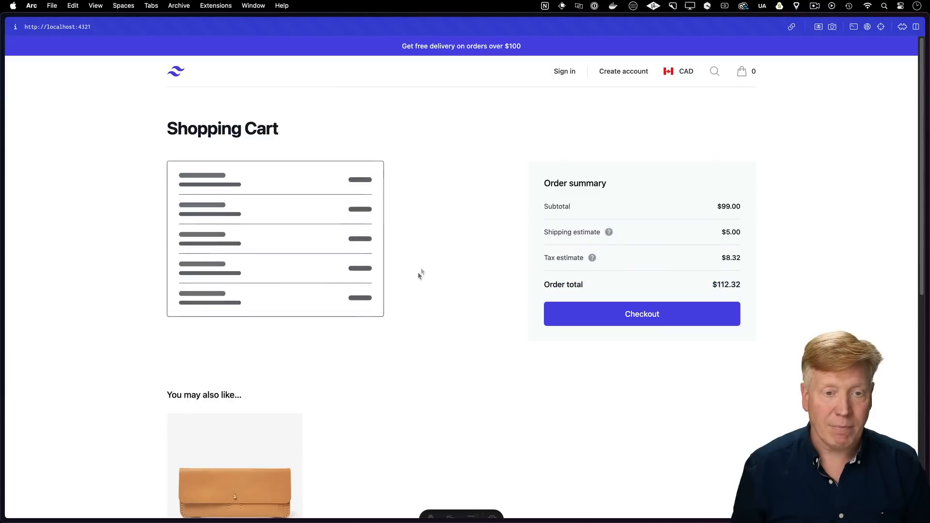
mouse_move(483, 314)
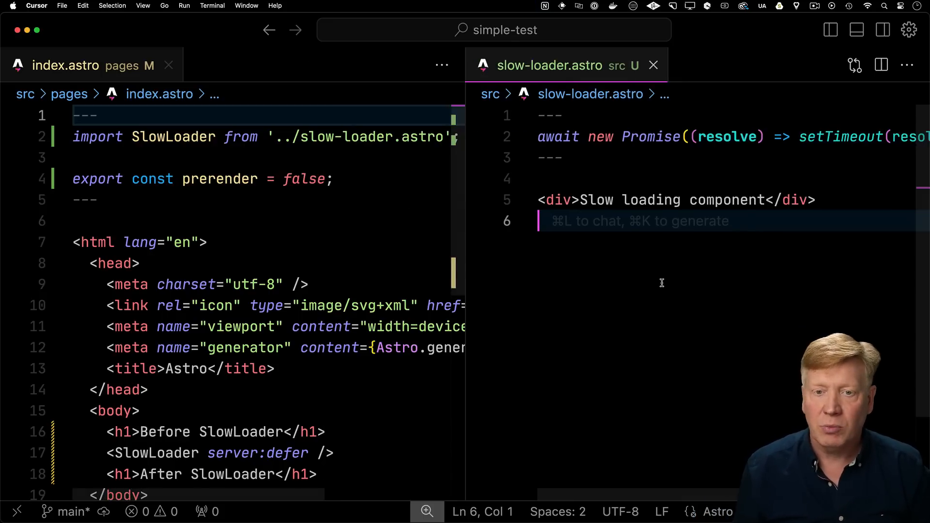
mouse_move(377, 368)
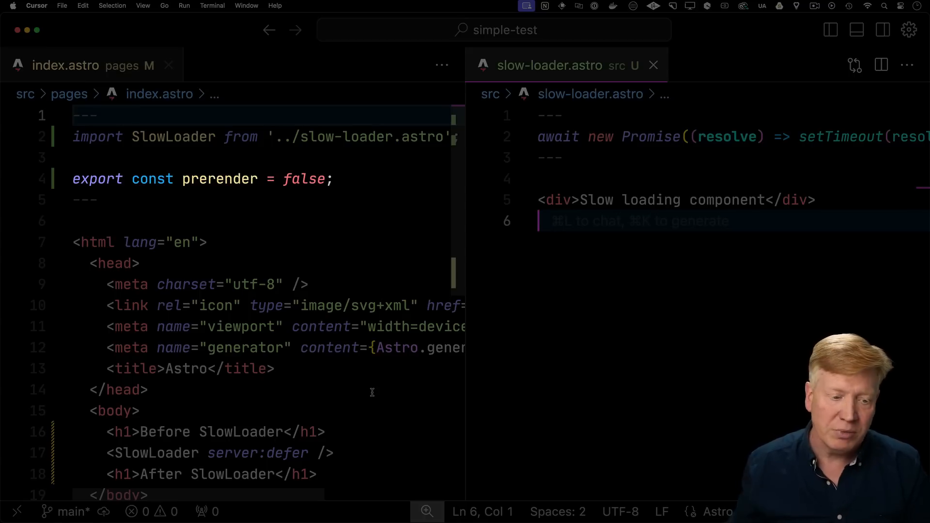
- Scroll through the split editor showing simple-test index.astro beside slow-loader.astro
scroll("down", 3)
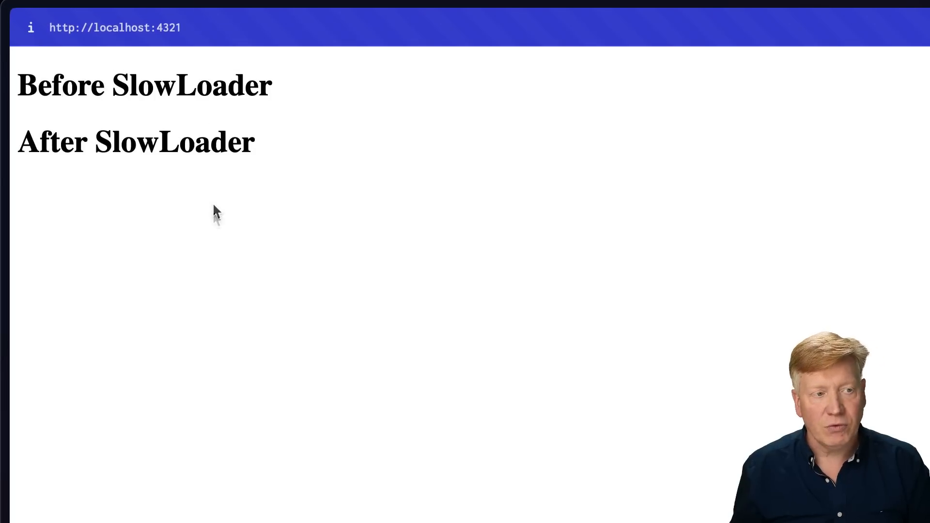
mouse_move(269, 265)
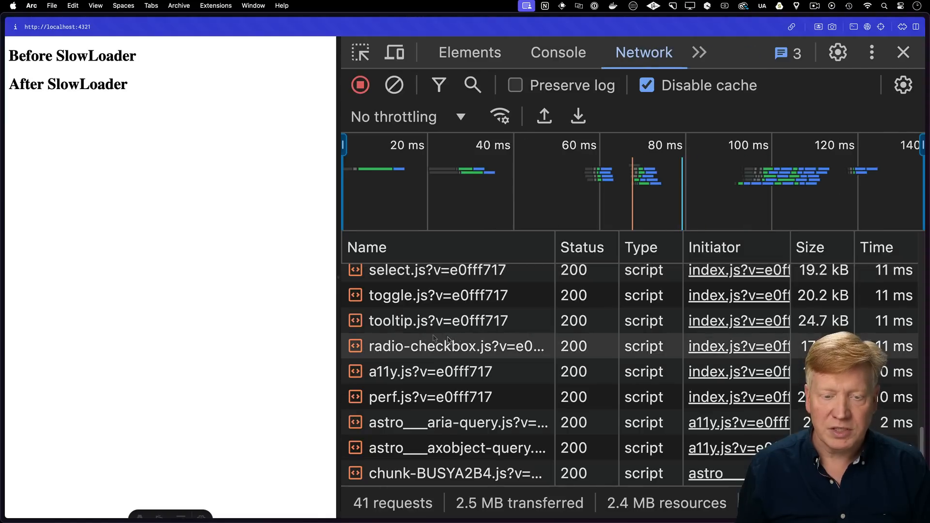
- View the localhost document's response HTML, then the deferred SlowLoader request's HTML fragment
scroll("up", 3)
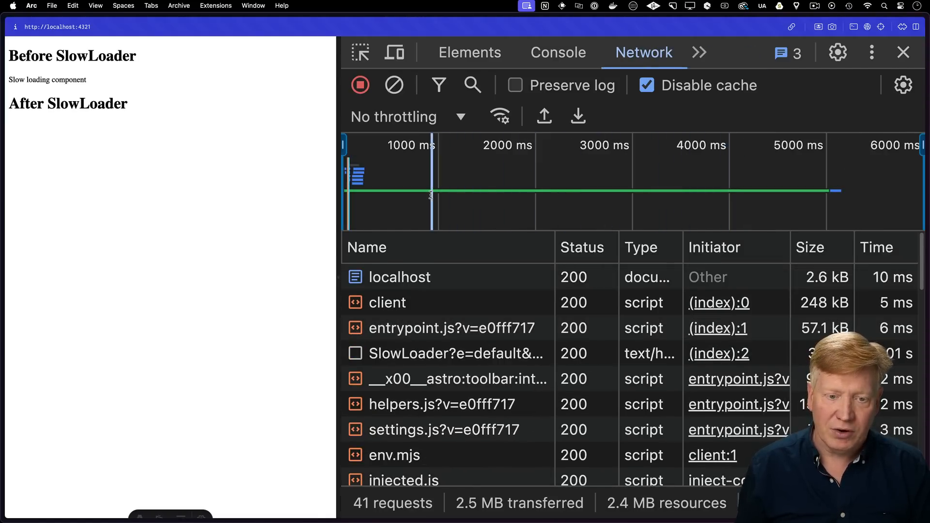
left_click(399, 276)
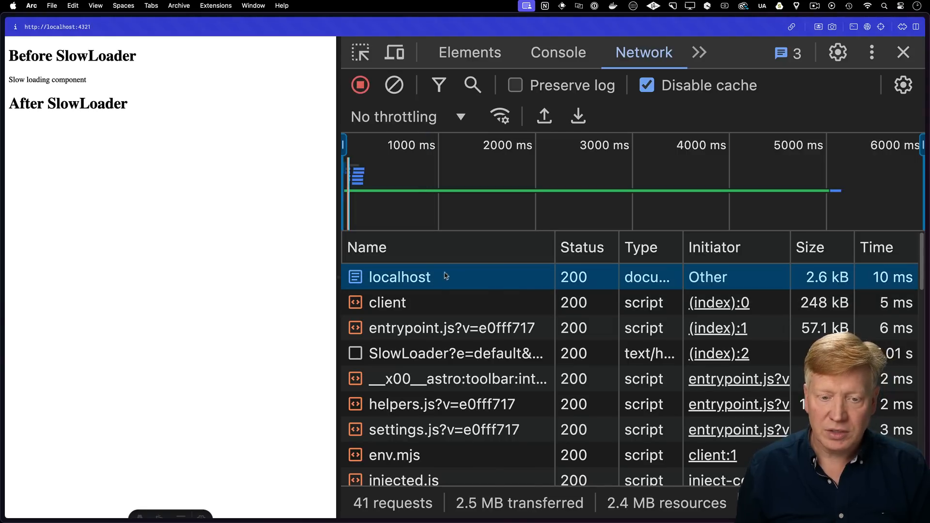
left_click(399, 277)
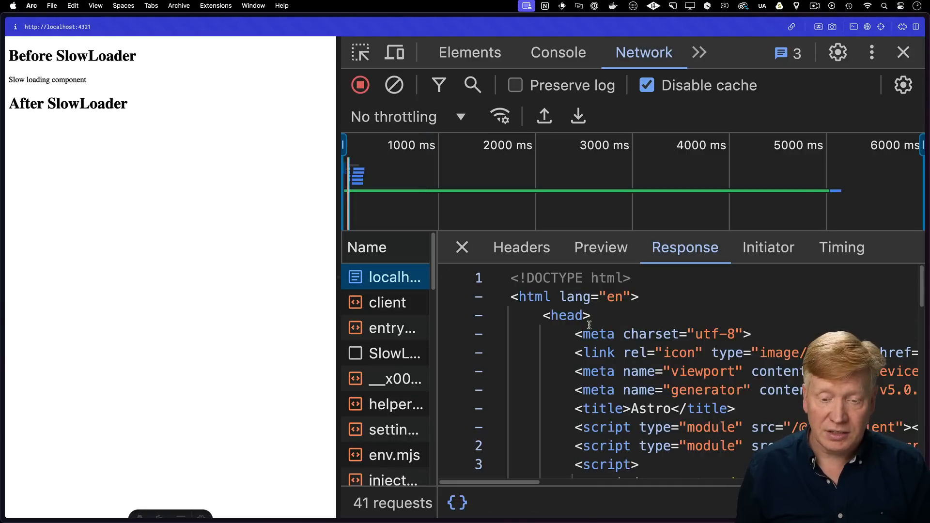
left_click(461, 246)
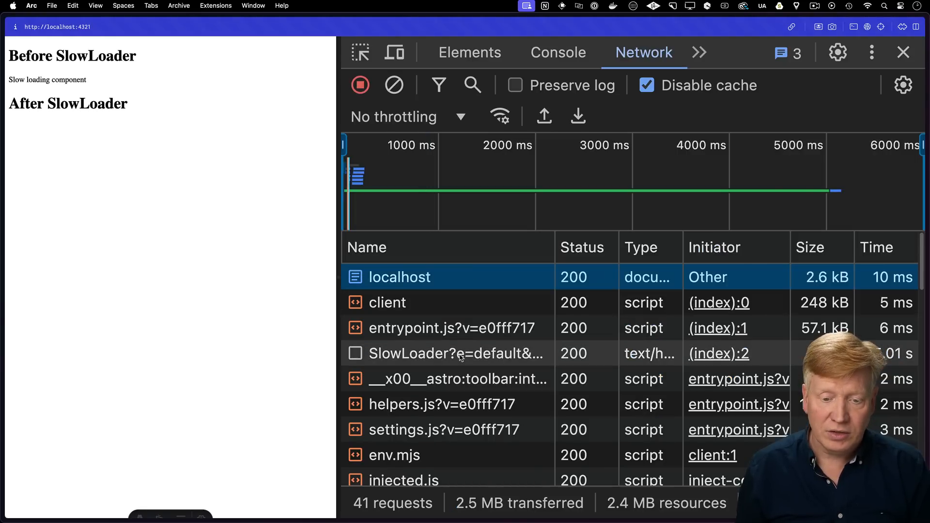
left_click(455, 353)
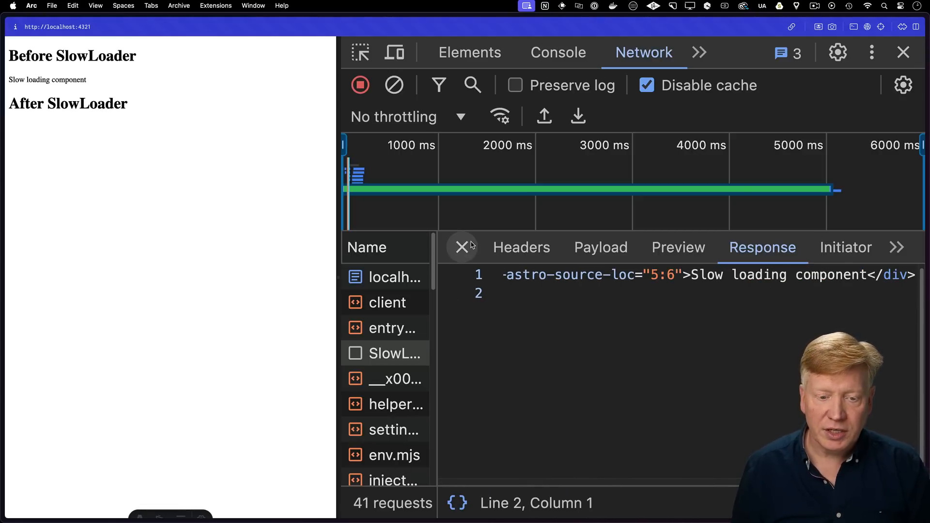
left_click(395, 277)
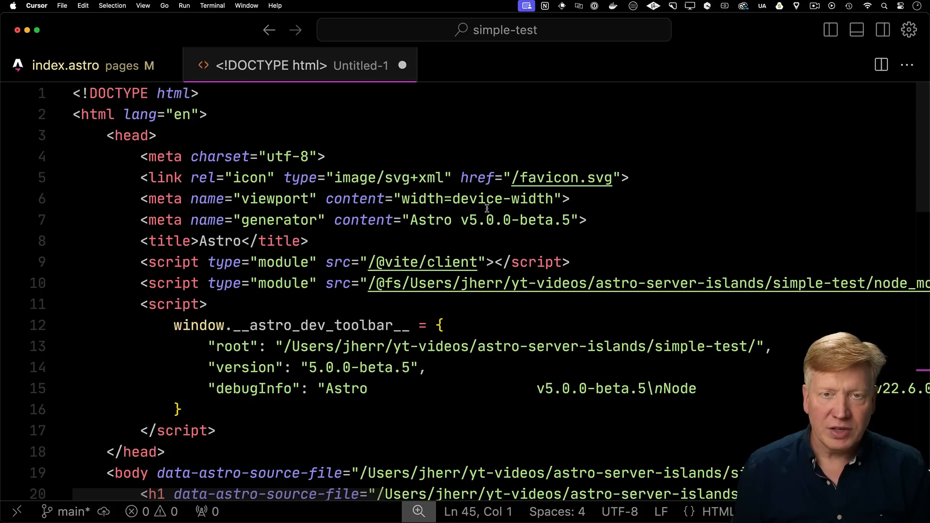
- Scroll the pasted response HTML down to the server-island fetch-and-swap script
scroll("down", 3)
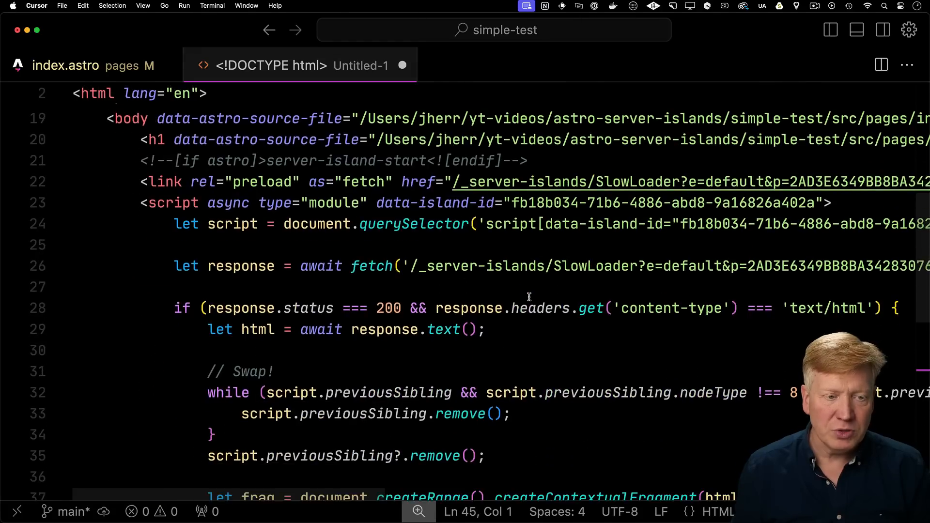
scroll("down", 3)
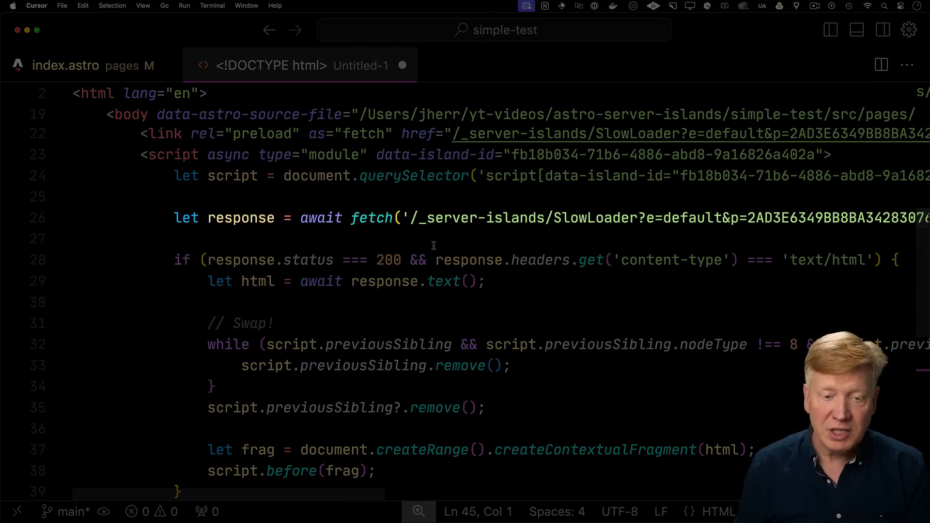
scroll("down", 3)
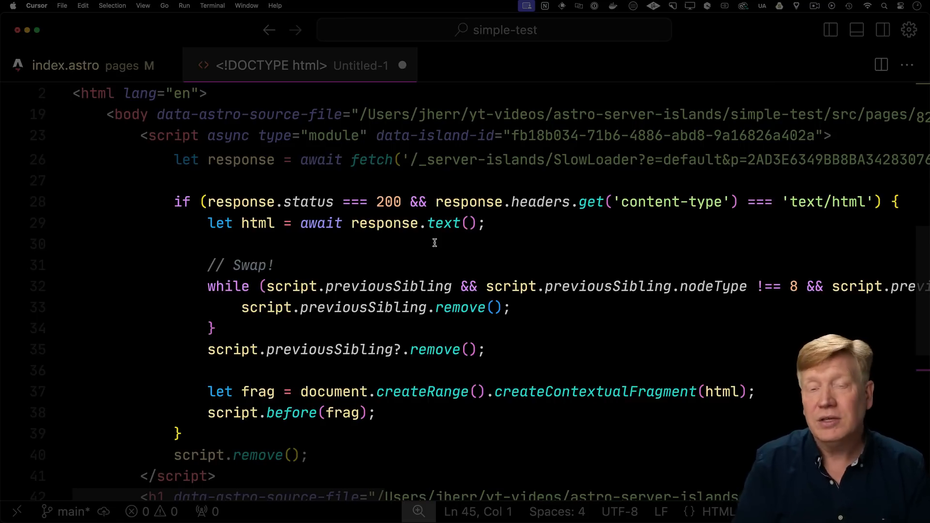
left_click(457, 181)
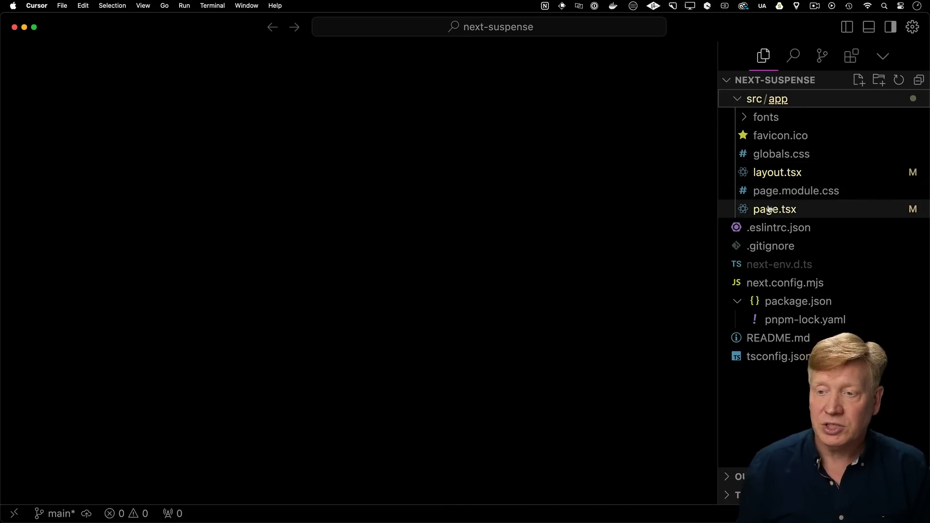
- Open src/app/page.tsx from the next-suspense Explorer
left_click(775, 209)
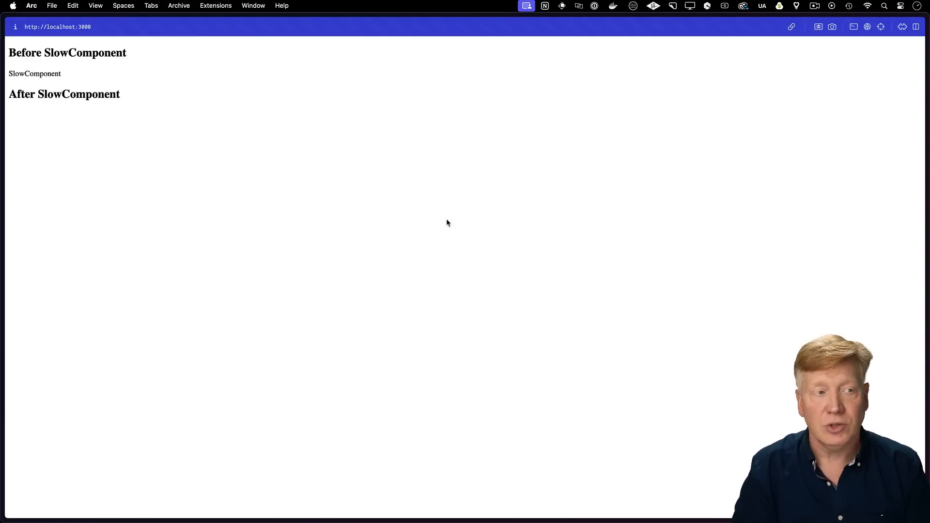
mouse_move(188, 223)
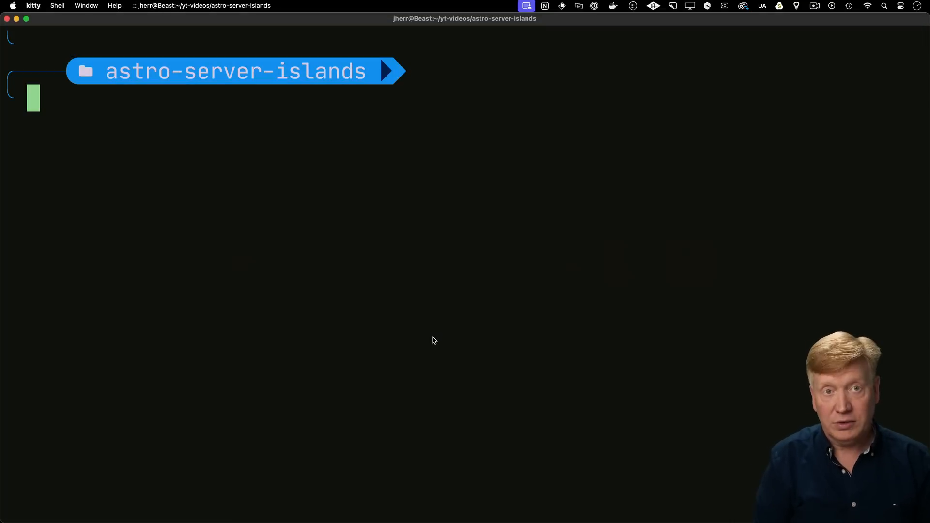
type("curl http:")
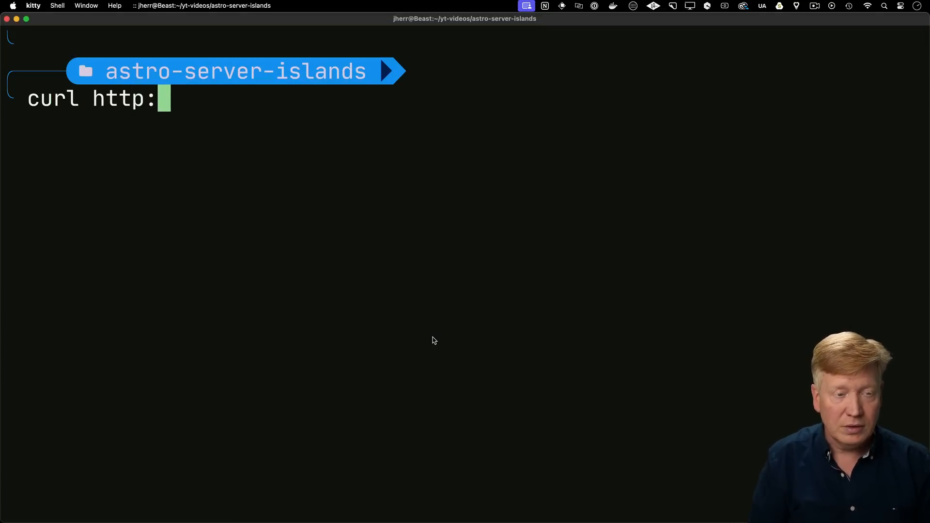
type("//localhost")
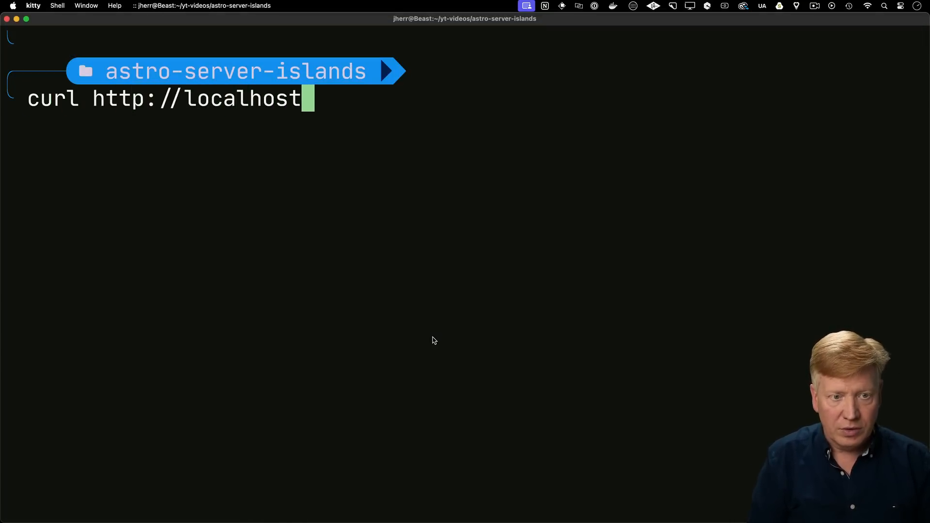
type(":3000 -")
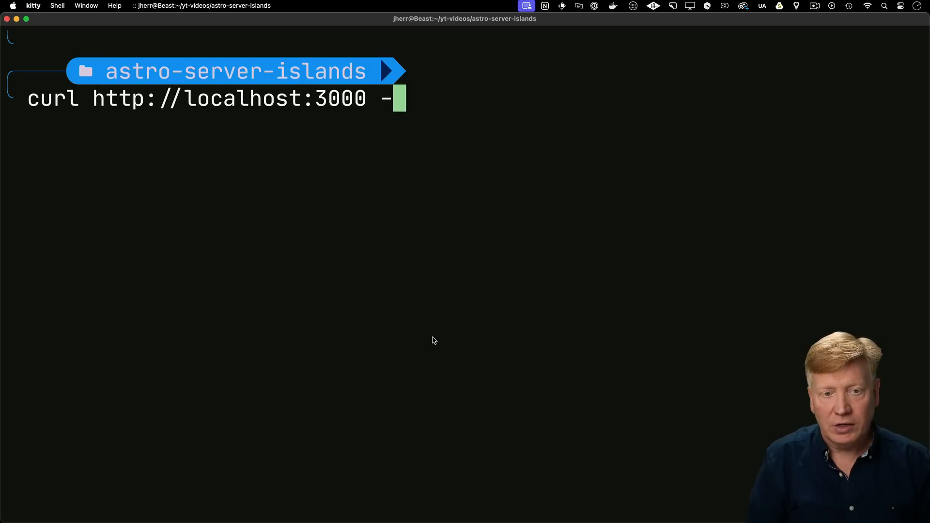
type("N")
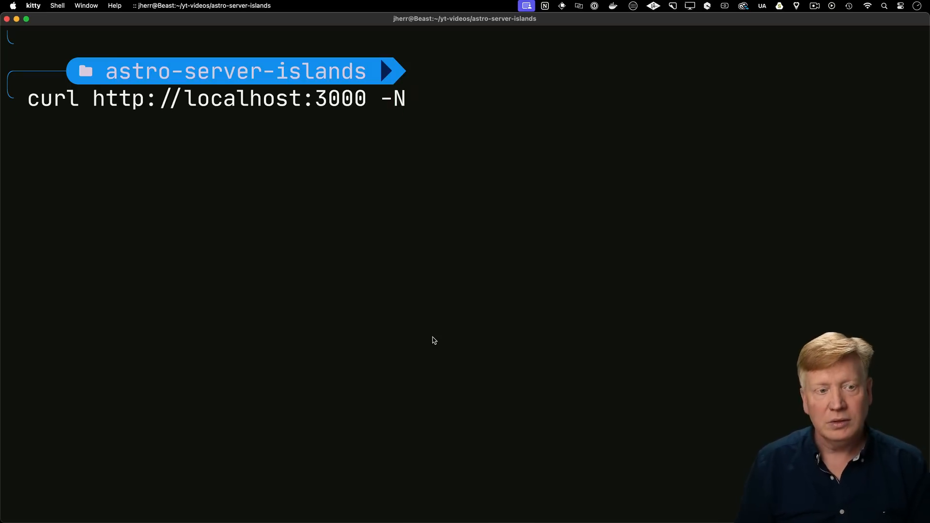
key("Return")
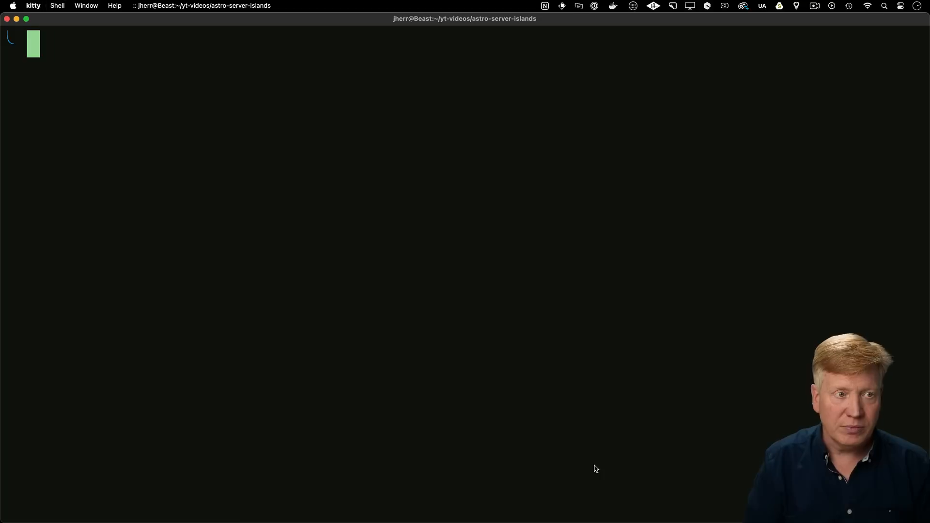
type("curl http://localhost:3 -N")
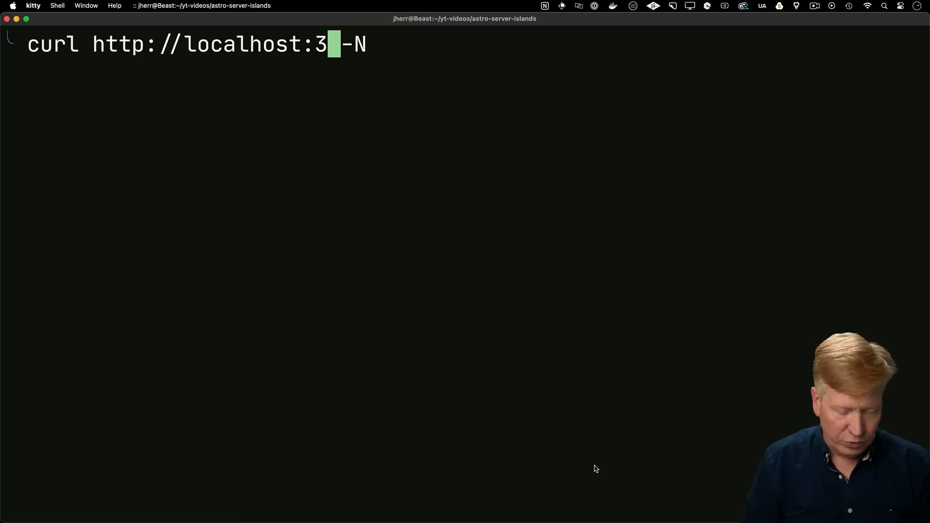
key("Return")
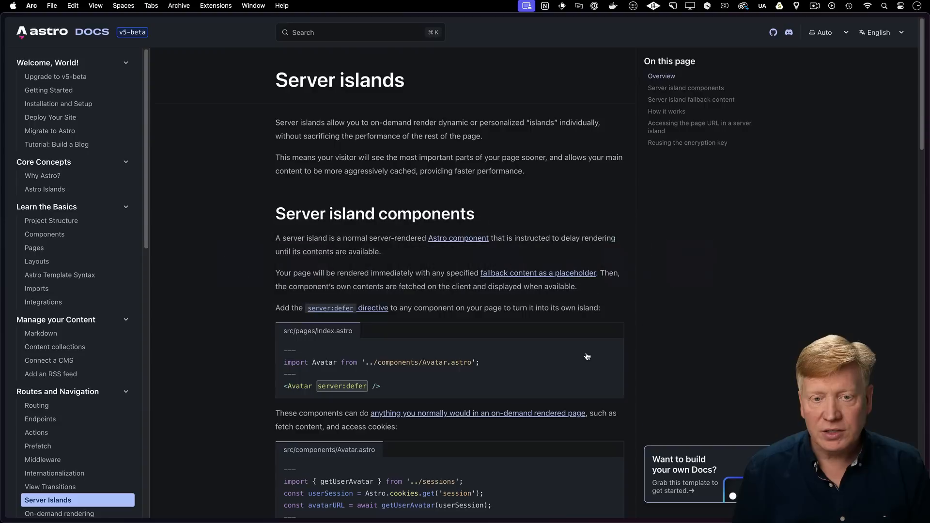
- Focus the Astro docs Server islands page on server:defer and fallback content
left_click(687, 142)
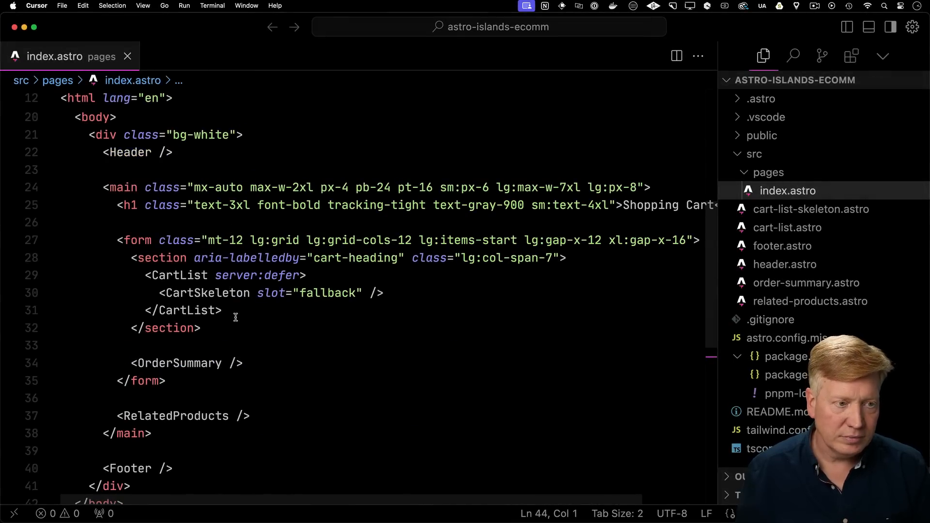
- Select the CartList markup with server:defer in astro-islands-ecomm index.astro
left_click(784, 264)
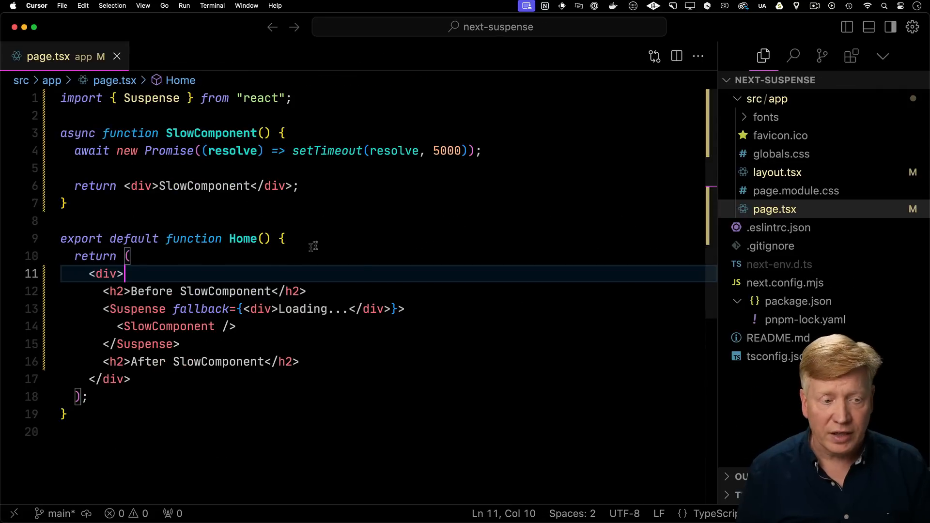
- Type a <> fragment as the outer wrapper of Home's returned JSX
type("<>")
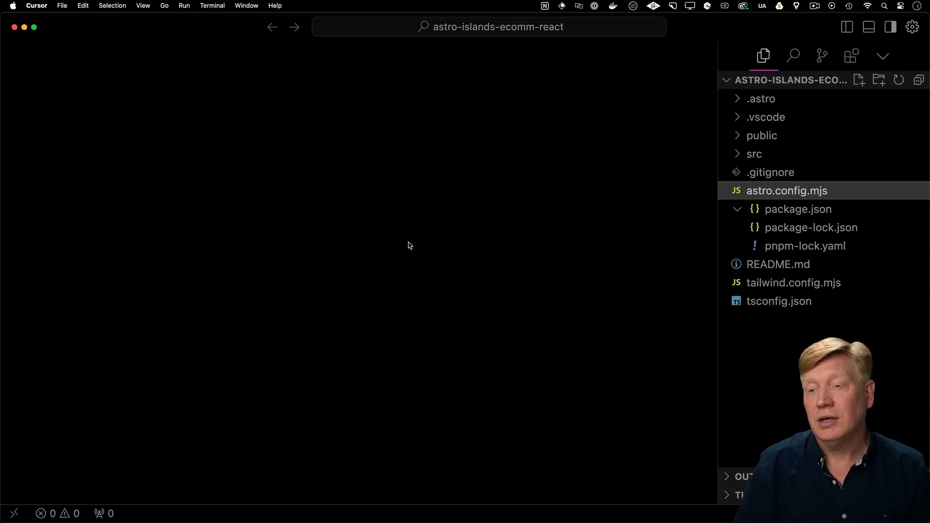
- Inspect astro.config.mjs for the React integration, then review product.tsx and cart-list.astro
left_click(786, 190)
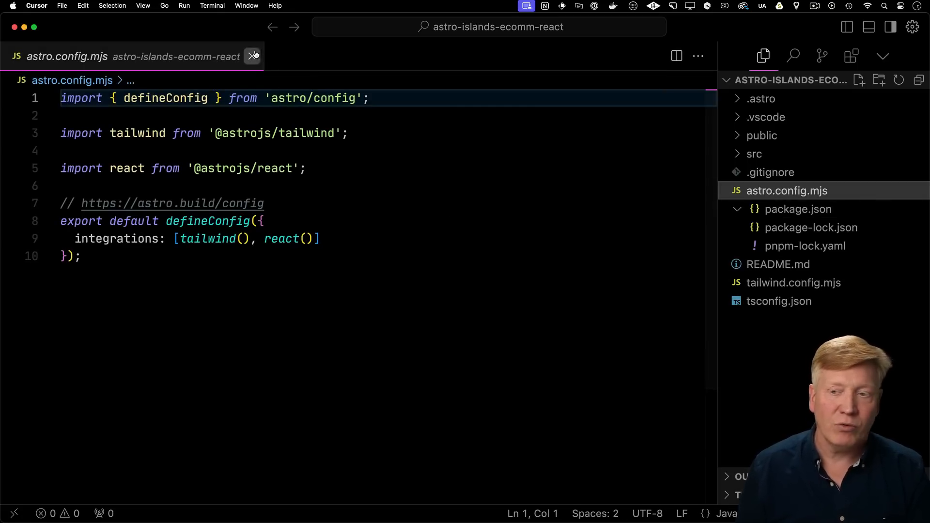
left_click(253, 56)
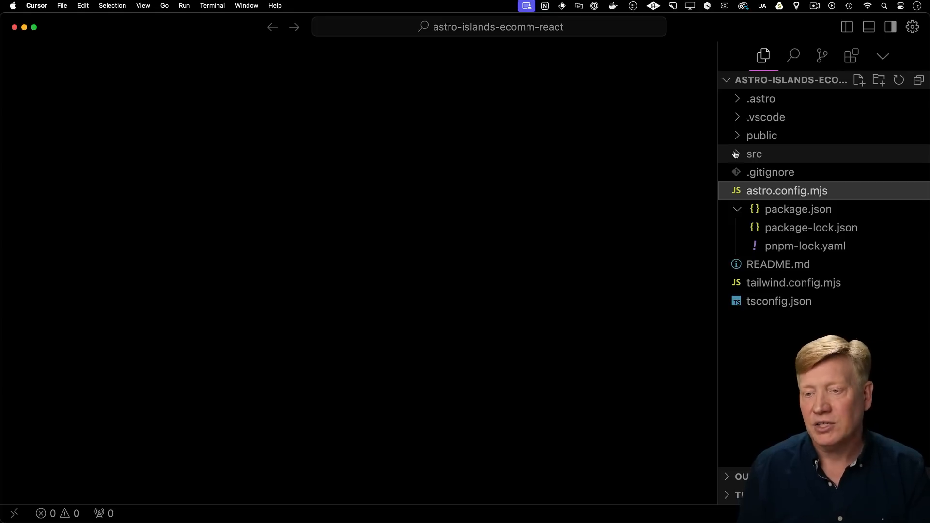
left_click(753, 153)
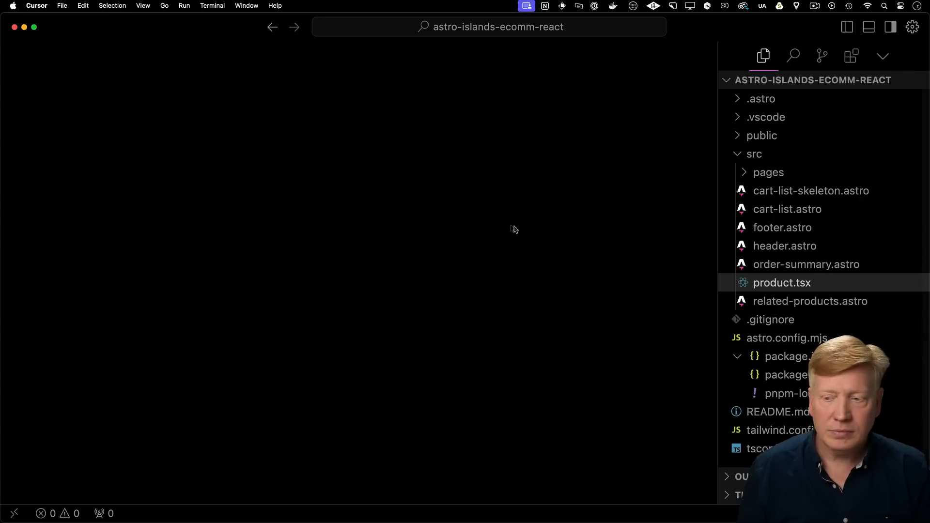
left_click(782, 283)
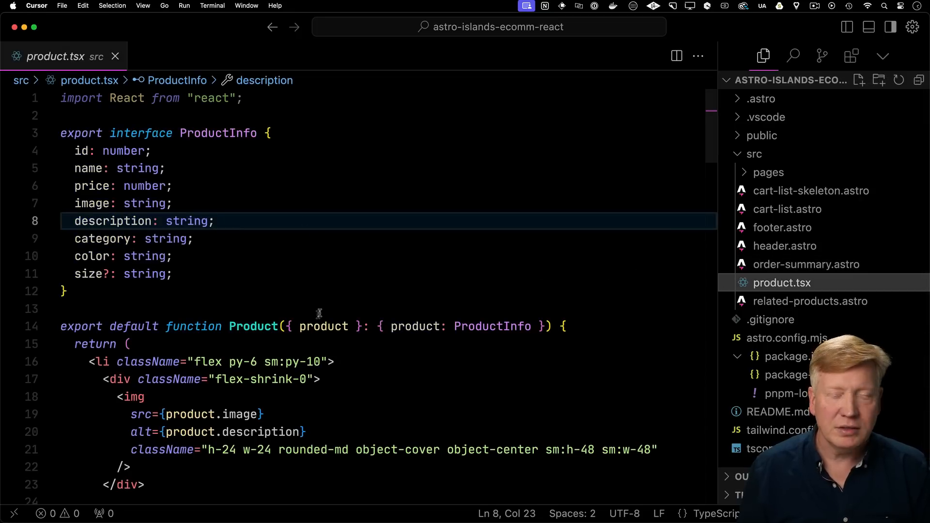
mouse_move(787, 209)
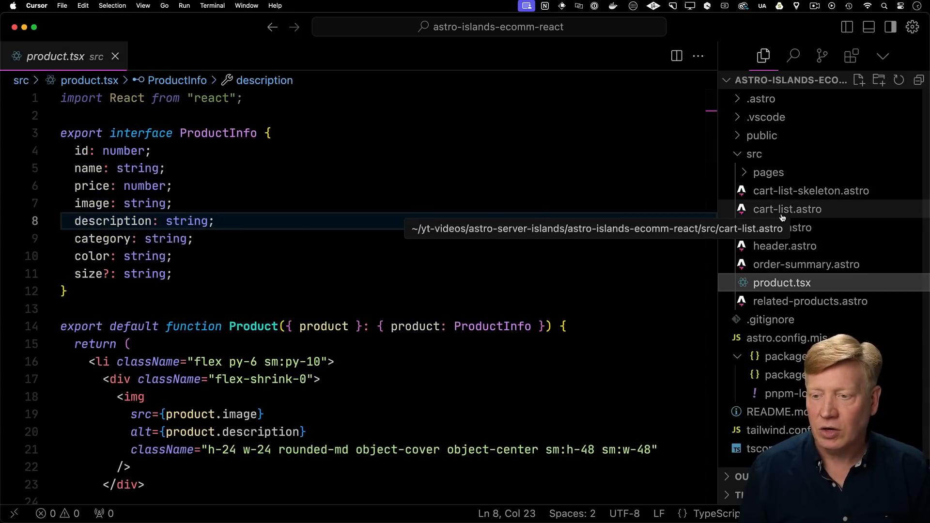
left_click(787, 209)
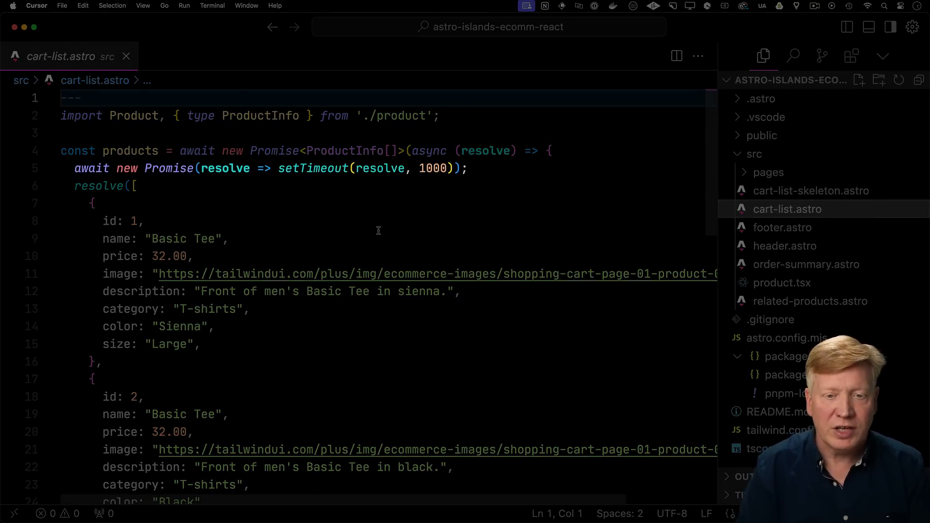
mouse_move(423, 172)
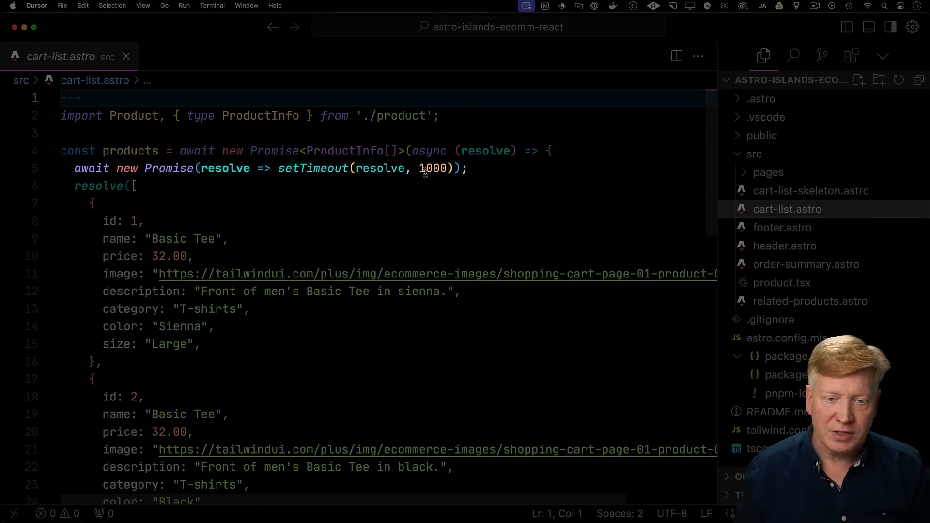
mouse_move(424, 273)
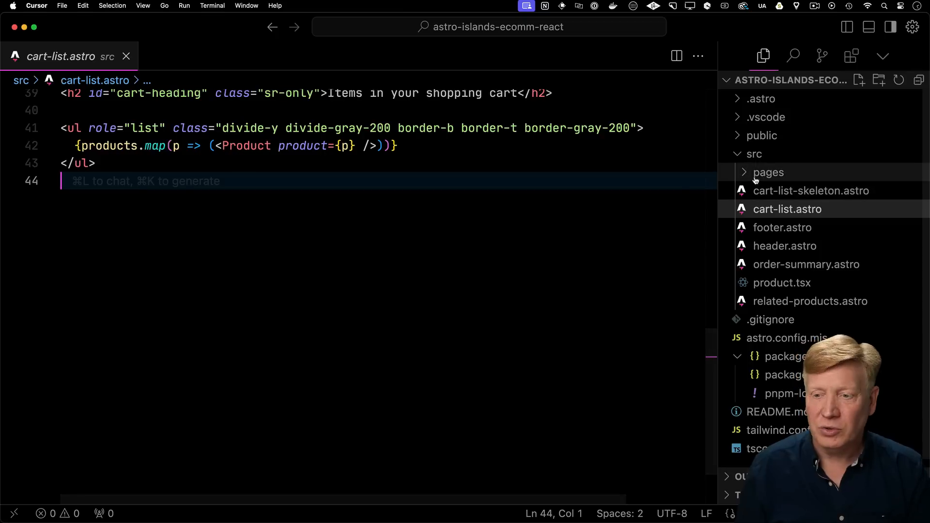
- Expand pages and type server:load as CartList's directive in index.astro
left_click(769, 172)
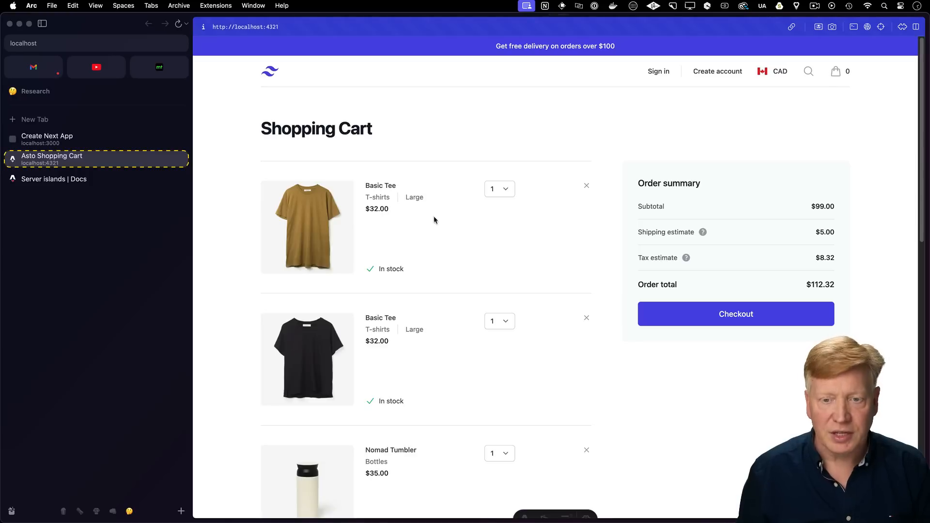
mouse_move(431, 221)
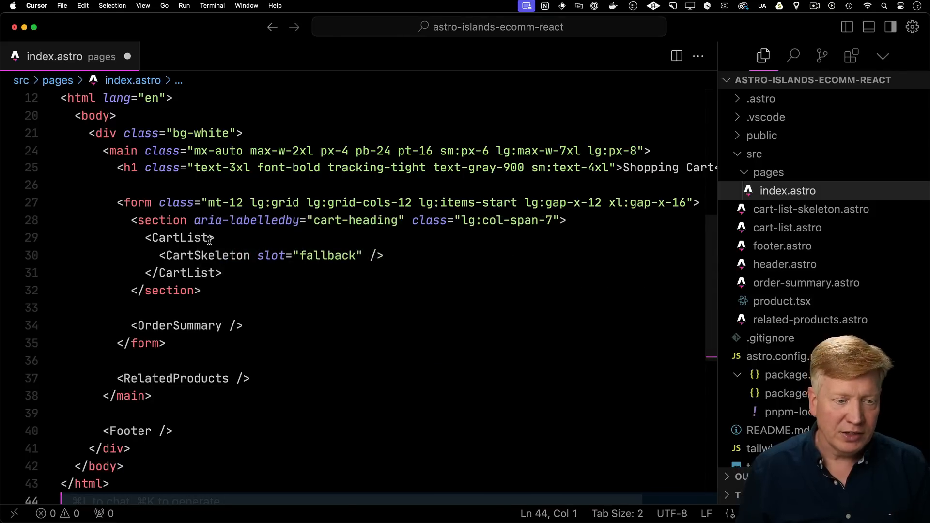
type("server:load")
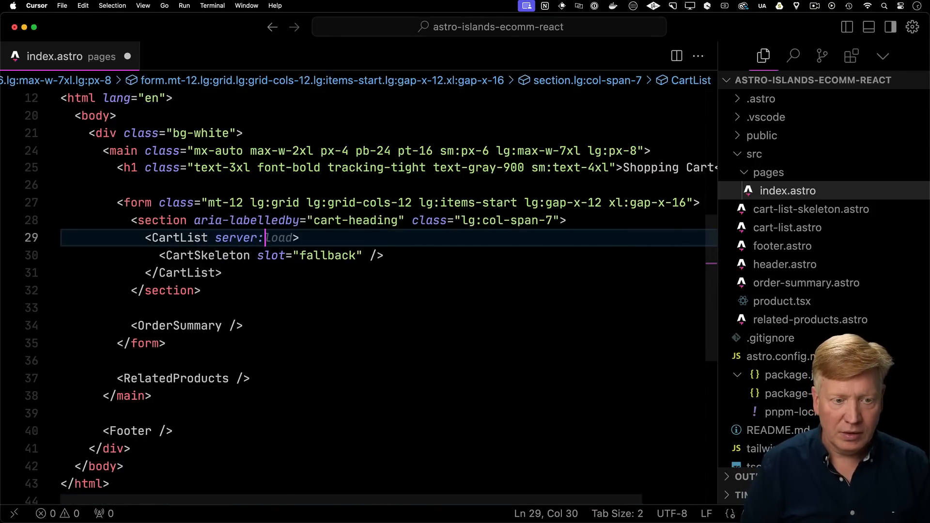